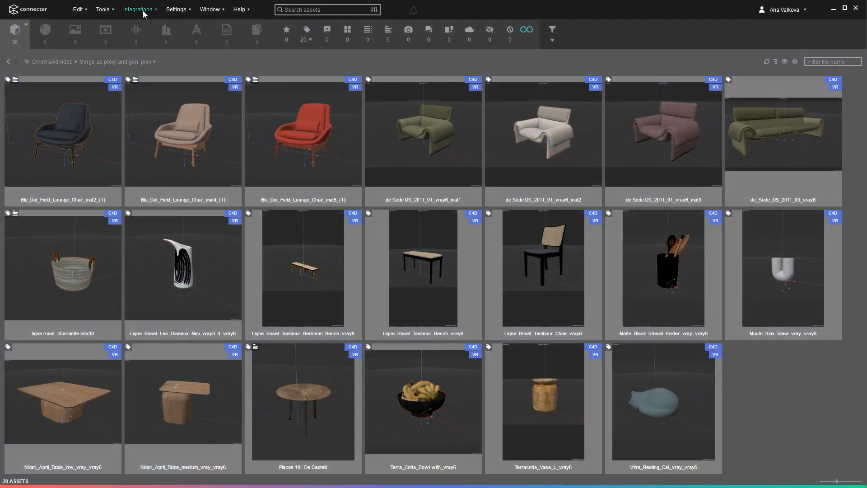
Auto-set up the dedicated Cinema4D integration for Cinema 4D 2023 from the Integrations list.
click(137, 9)
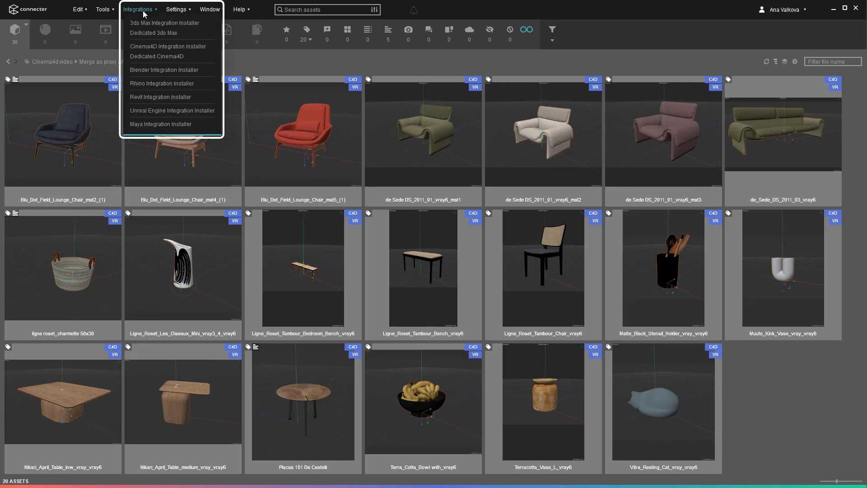
click(156, 56)
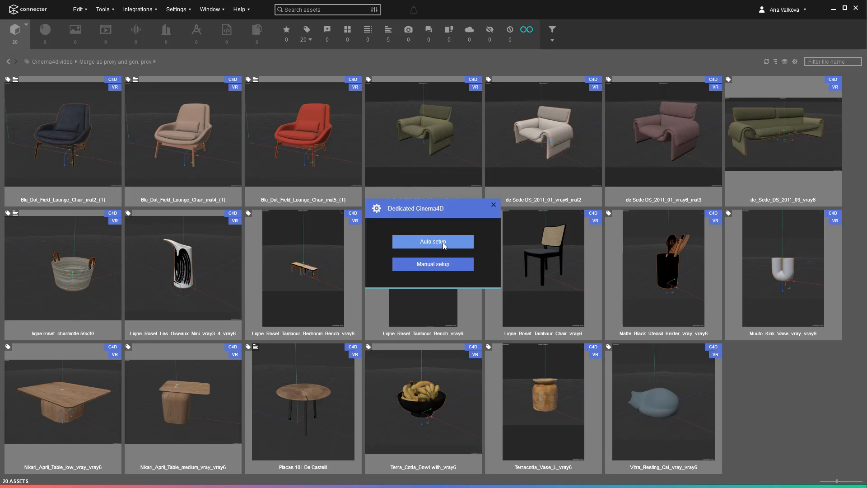
click(433, 242)
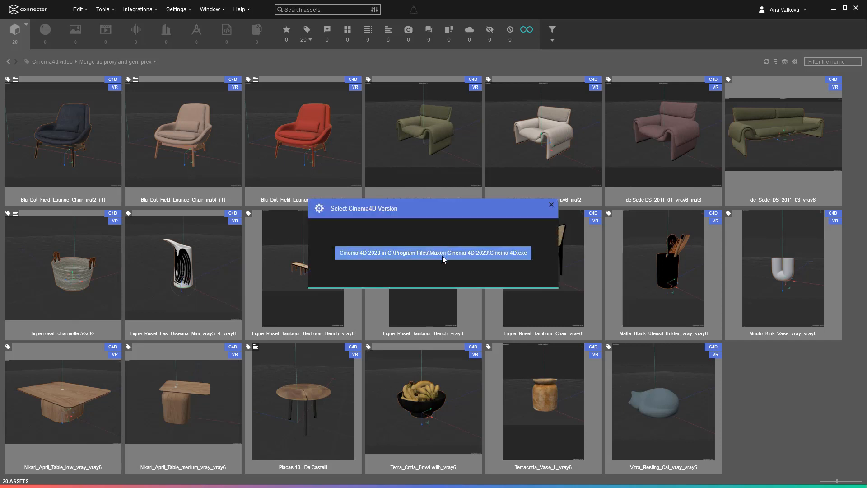
click(432, 253)
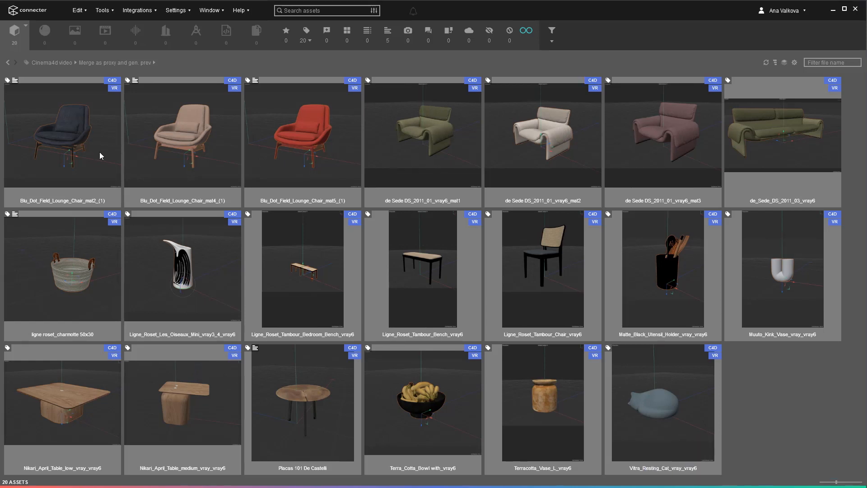
Start Generate Custom Previews for the three selected lounge chairs.
right_click(302, 132)
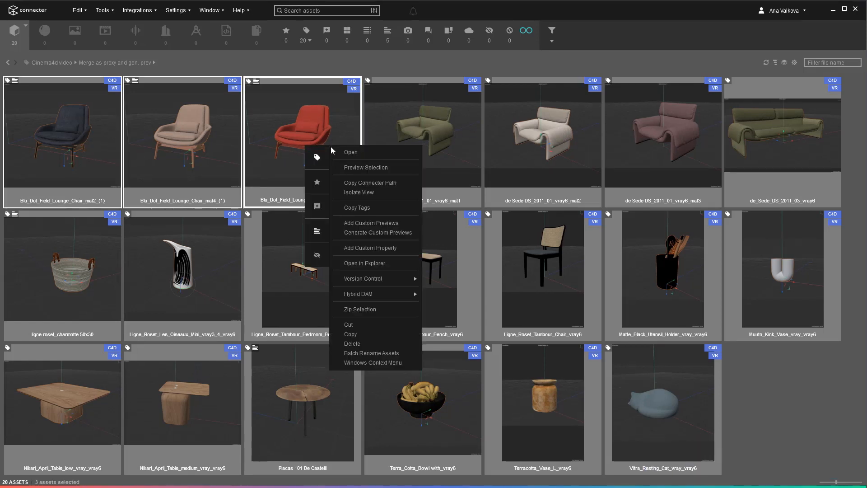
click(377, 232)
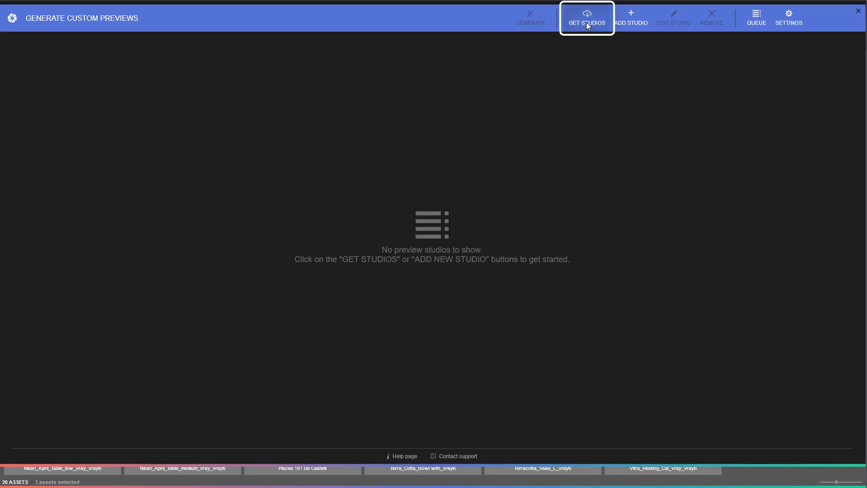
Browse downloadable studios filtered to Cinema4D host app and V-Ray renderer.
click(586, 17)
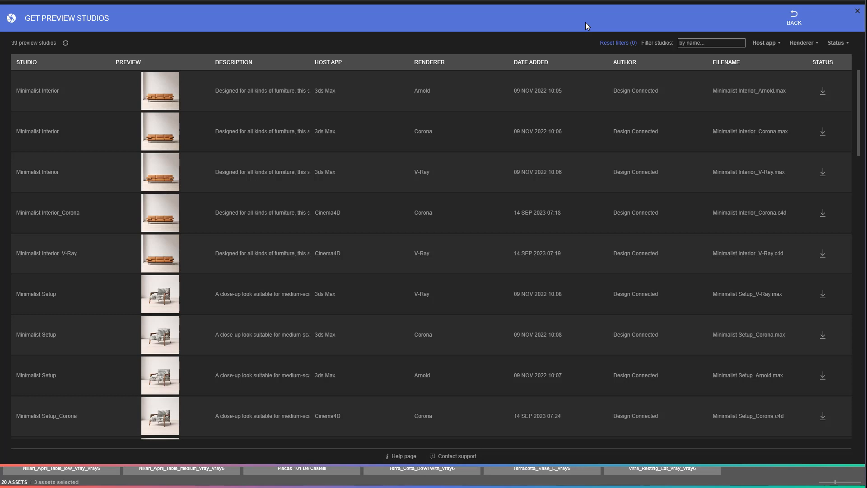
click(765, 42)
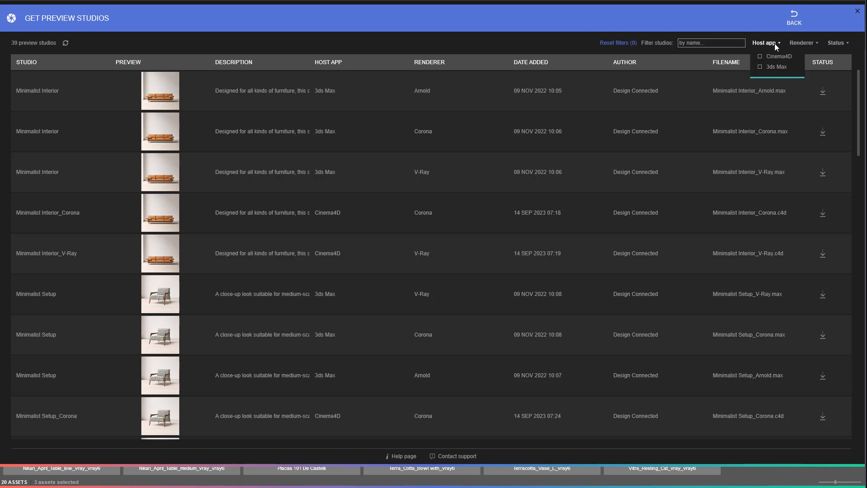
click(760, 56)
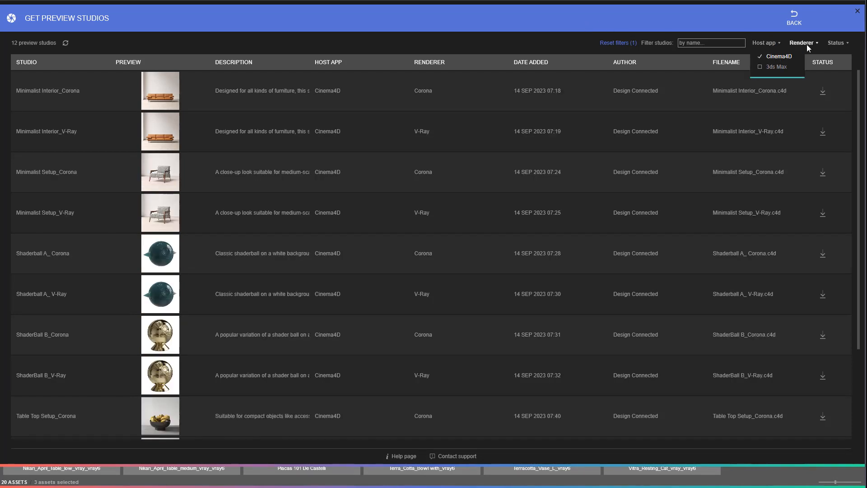
click(811, 77)
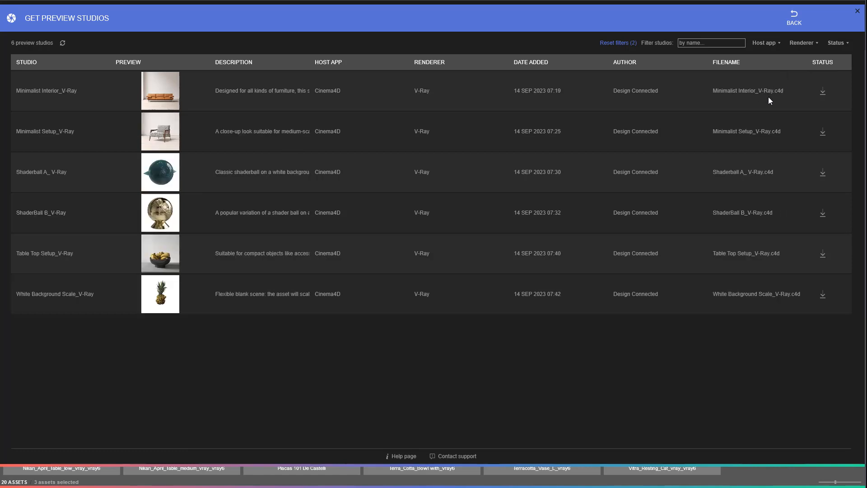
Download the Minimalist Interior, Minimalist Setup and Table Top Setup V-Ray studios and return to the studio list.
click(821, 90)
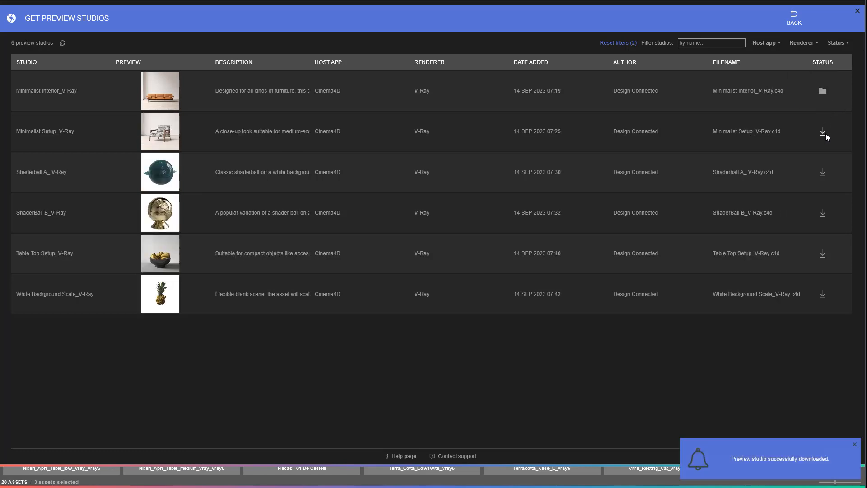
click(824, 131)
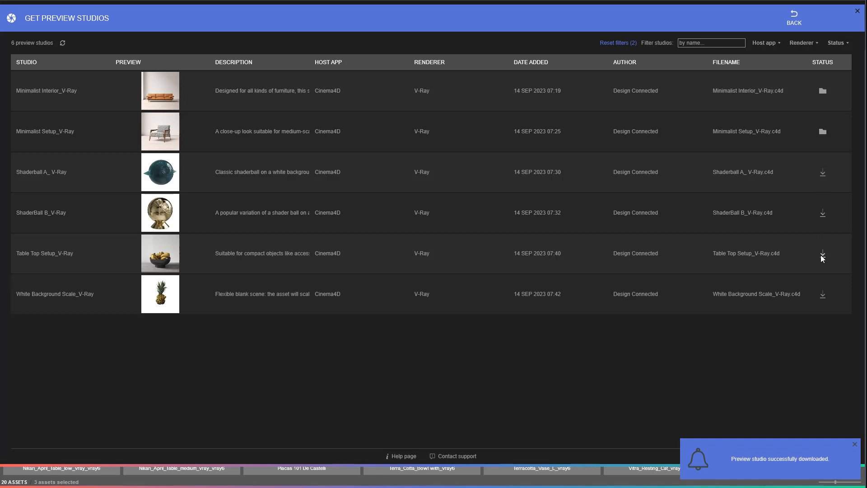
click(821, 257)
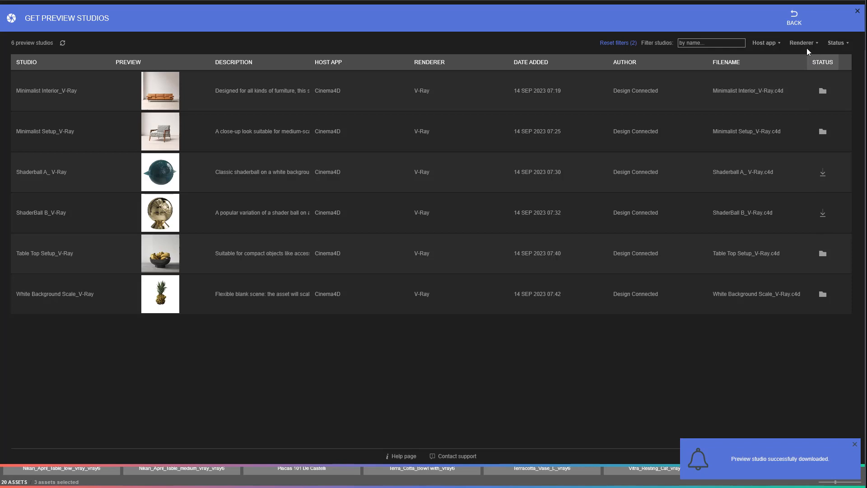
click(793, 16)
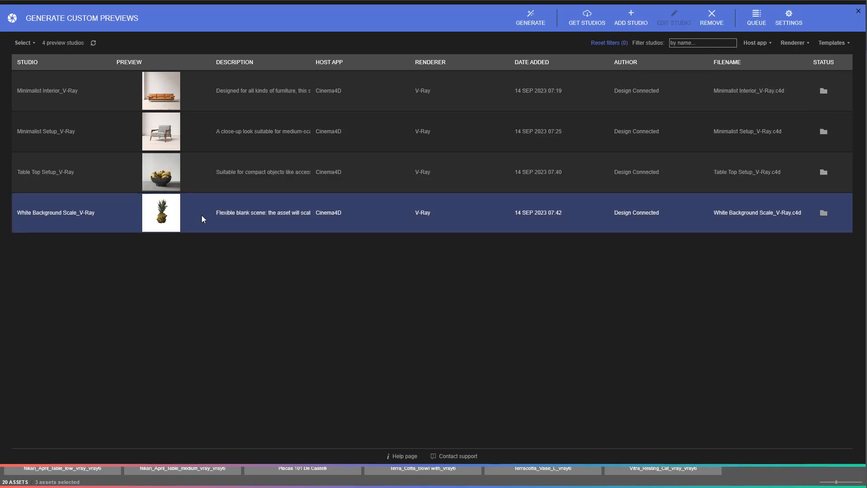
Generate the chairs' previews with the White Background Scale_V-Ray studio and check the generation queue.
click(528, 17)
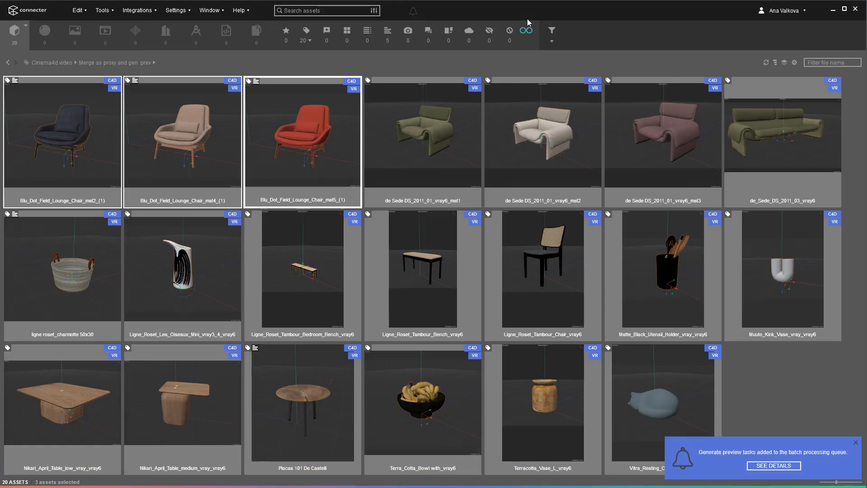
mouse_move(773, 468)
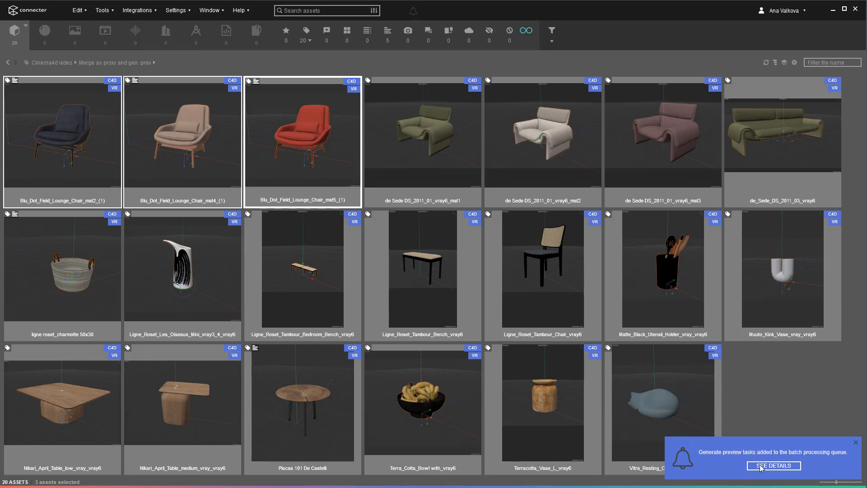
click(773, 465)
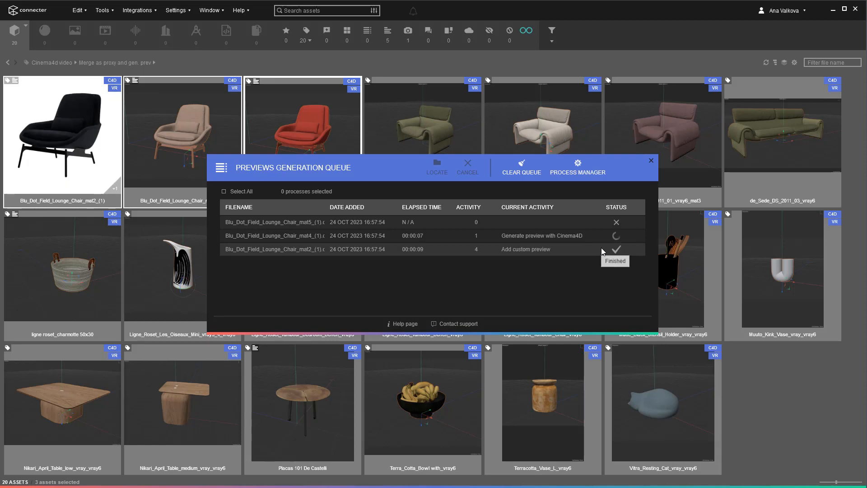
click(650, 160)
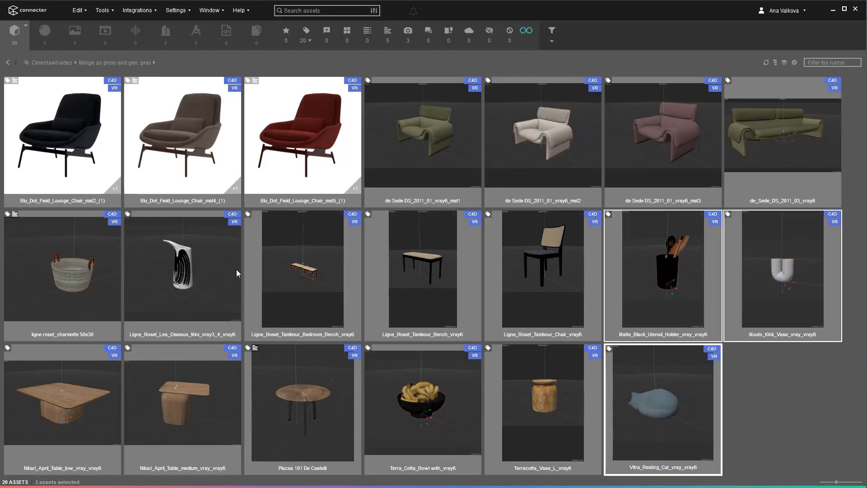
Queue custom preview generation for the remaining selected library assets.
right_click(422, 403)
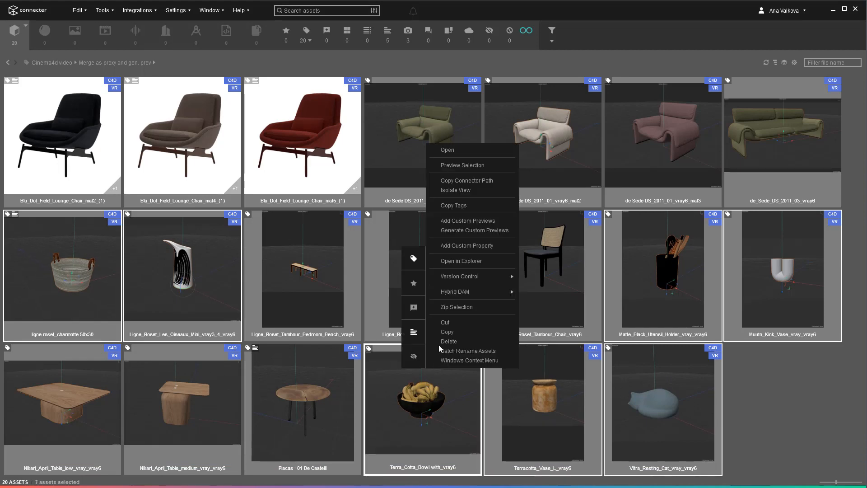
click(473, 230)
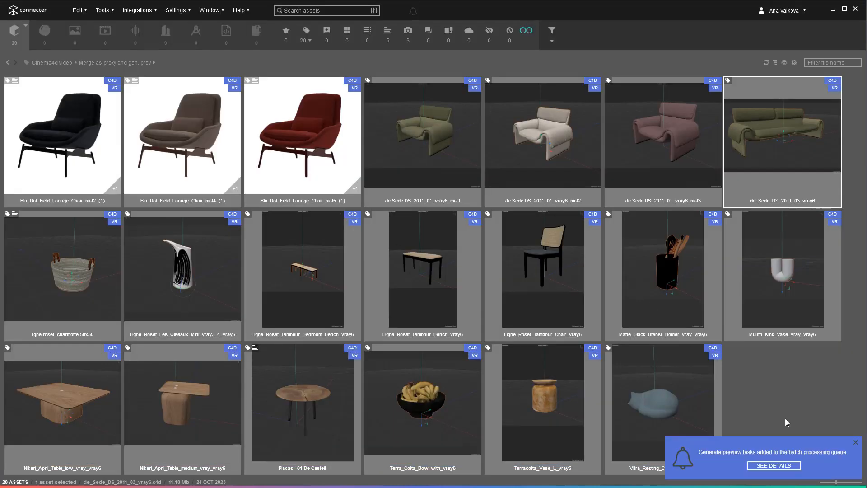
Review the Previews Generation Queue until all twenty assets show studio previews.
click(773, 465)
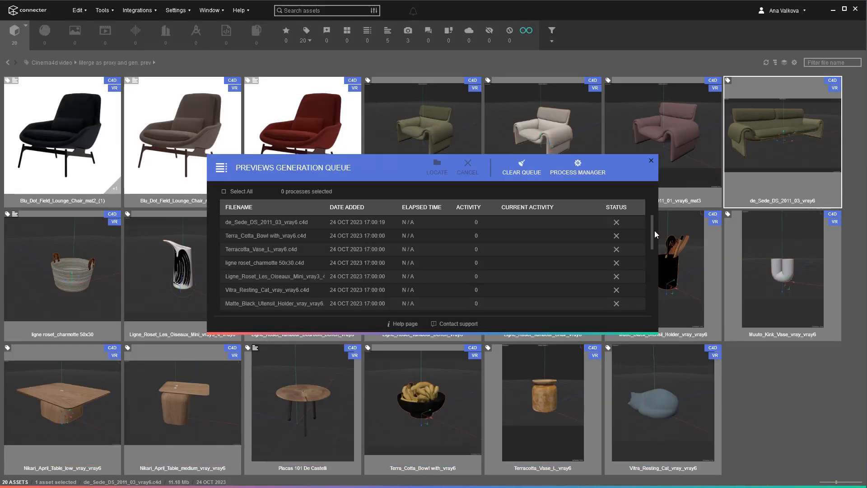
scroll(down, 3)
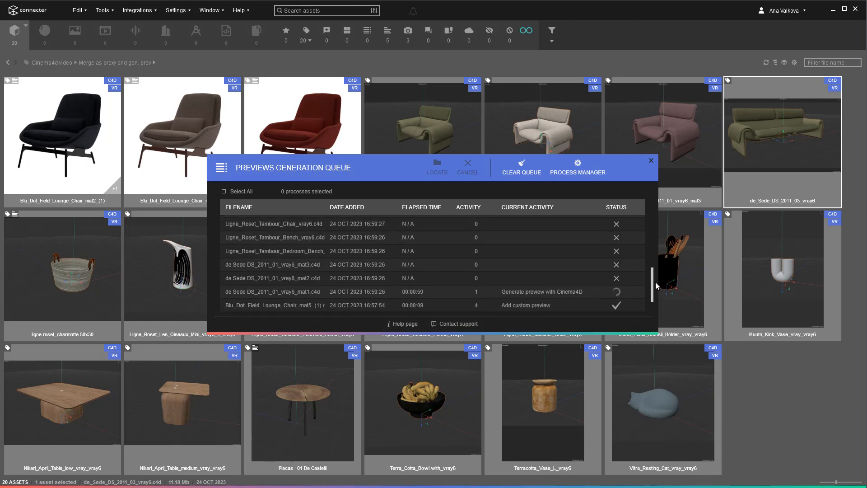
click(651, 160)
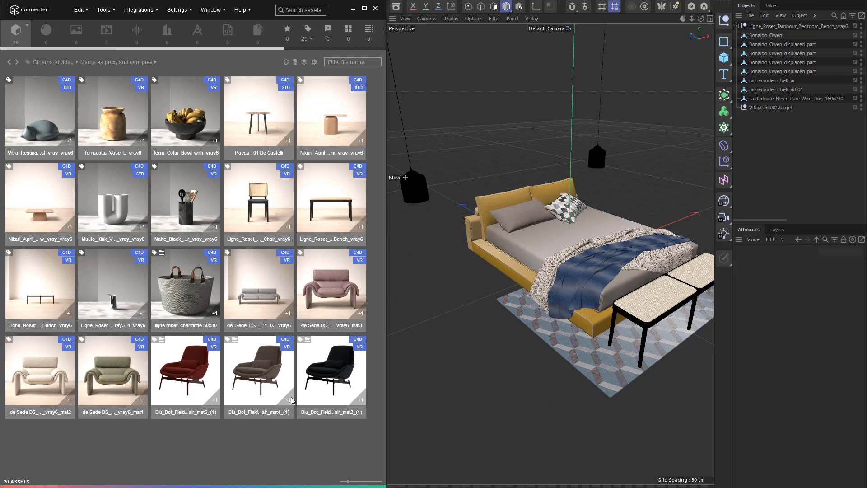
Drag the Placas 101 De Castelli table into the bedroom viewport and choose Merge and Place as Proxy.
drag(259, 114, 452, 283)
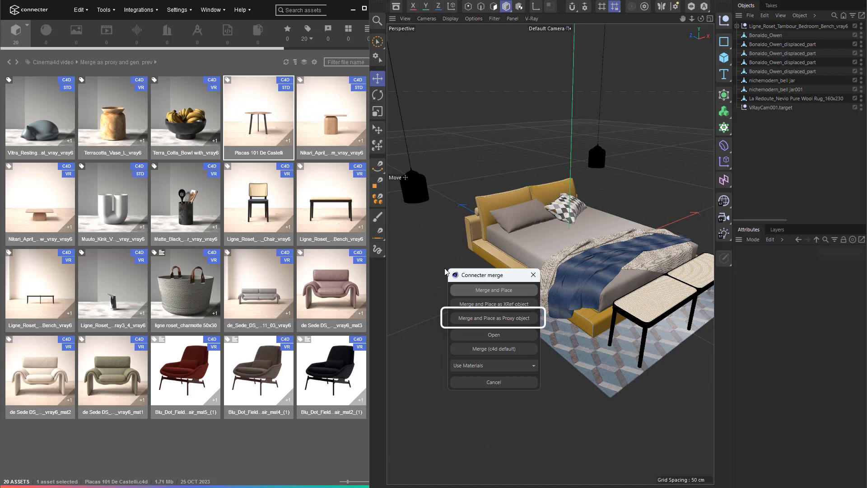
click(493, 317)
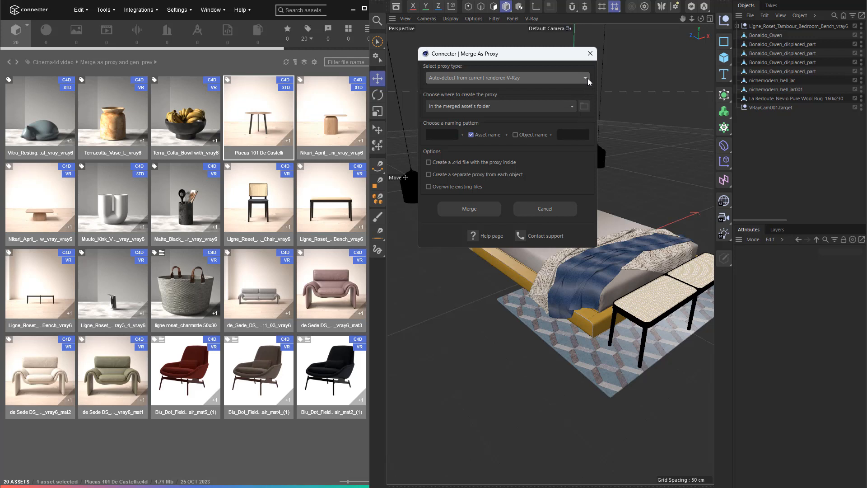
Merge the table and the Vitra Resting Cat as V-Ray proxies and inspect the table's proxy properties.
click(584, 77)
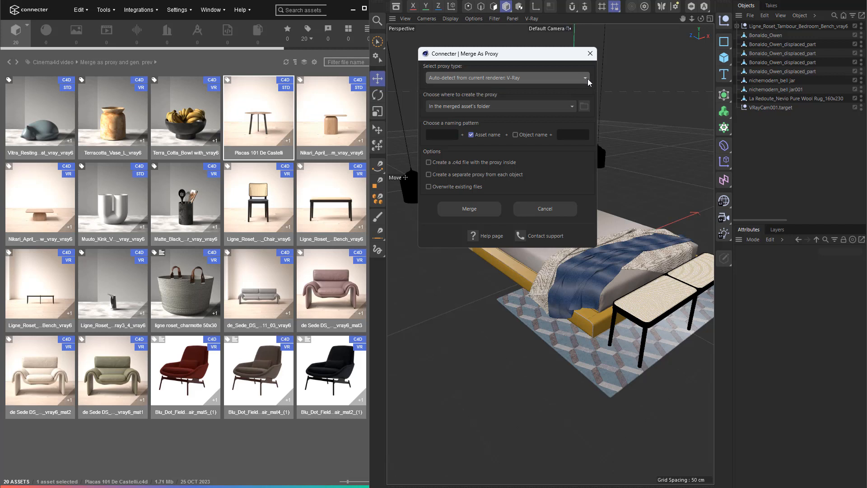
click(499, 105)
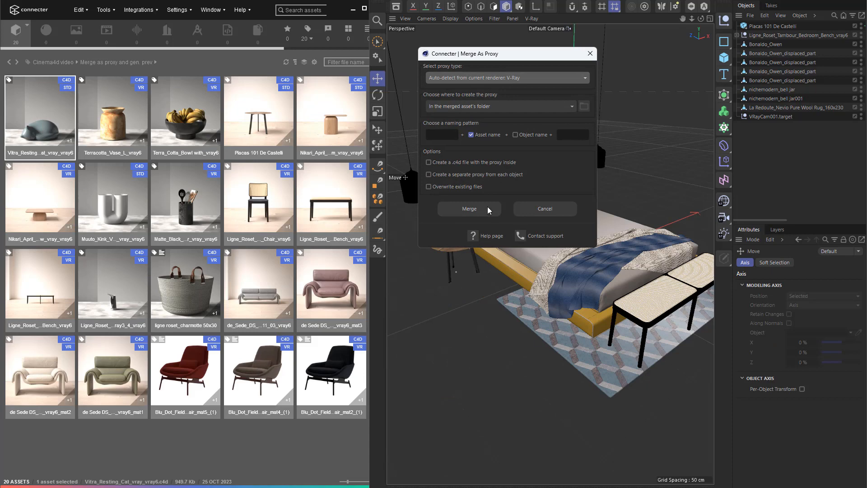
click(469, 208)
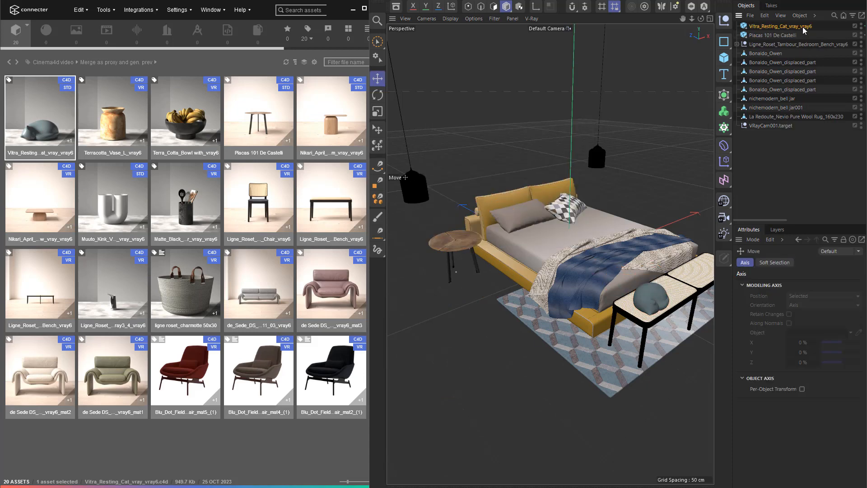
click(773, 35)
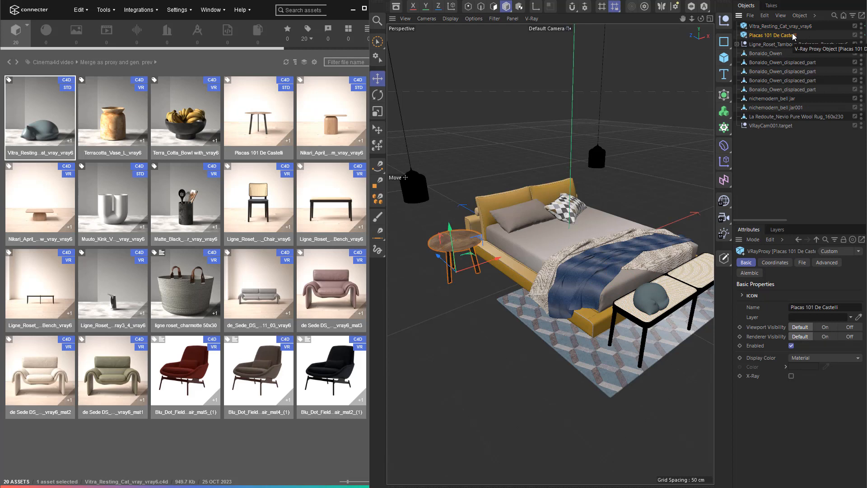